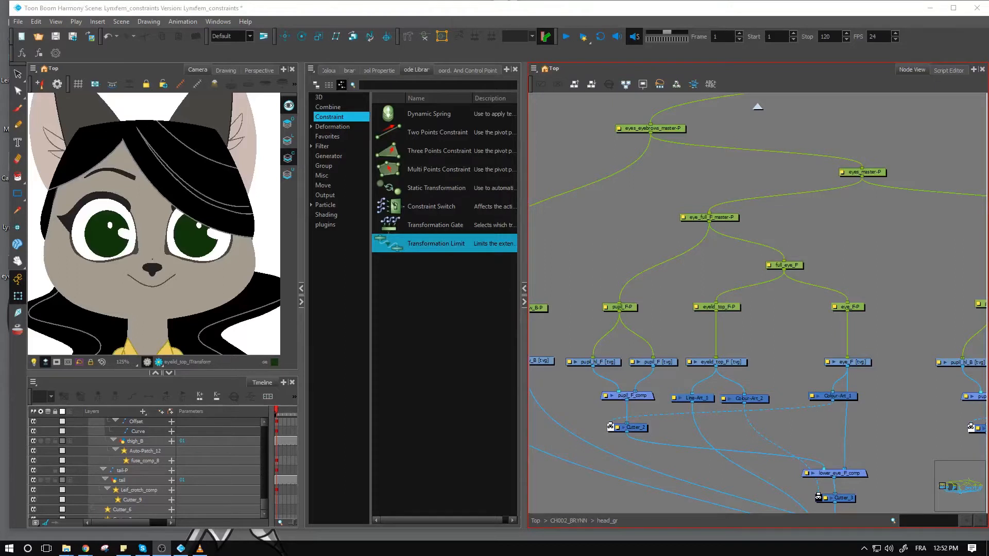
mouse_move(783, 245)
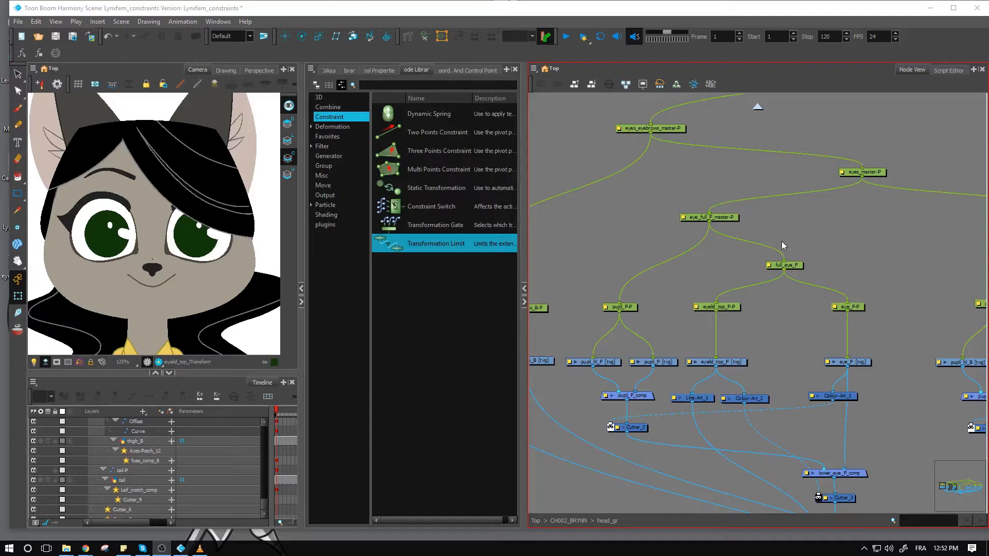
mouse_move(763, 237)
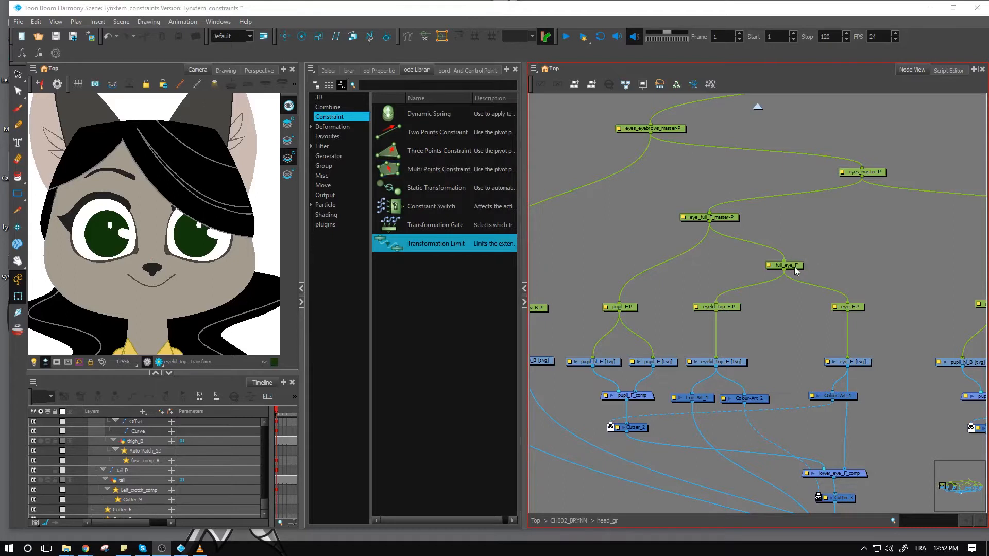
Squash the left eye with the Transform tool to show the pupil distorting
click(785, 265)
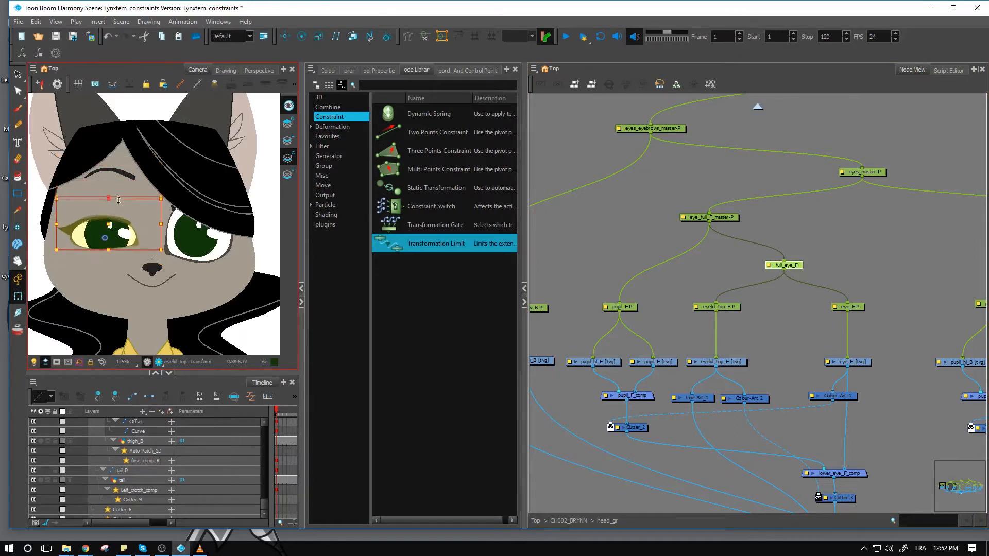
drag(118, 200, 137, 255)
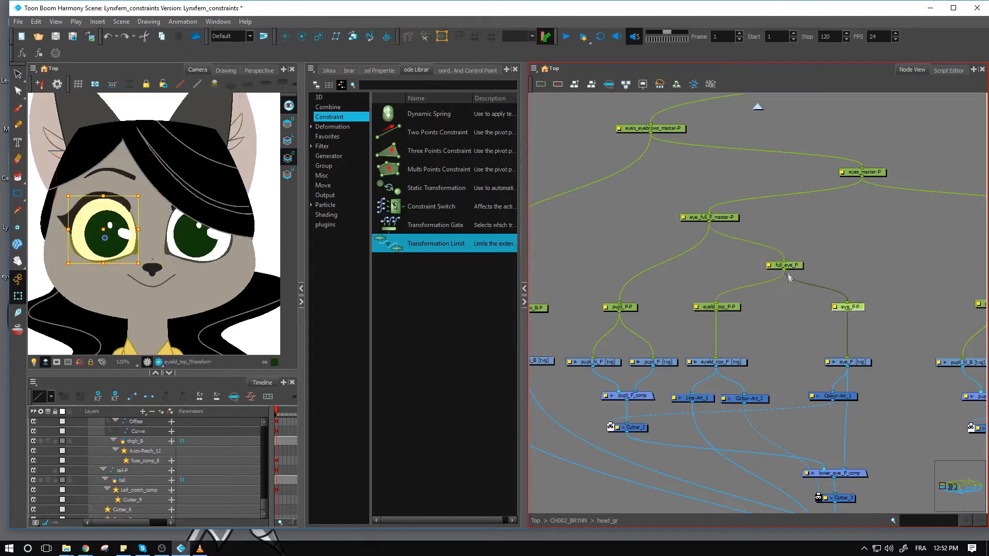
mouse_move(796, 276)
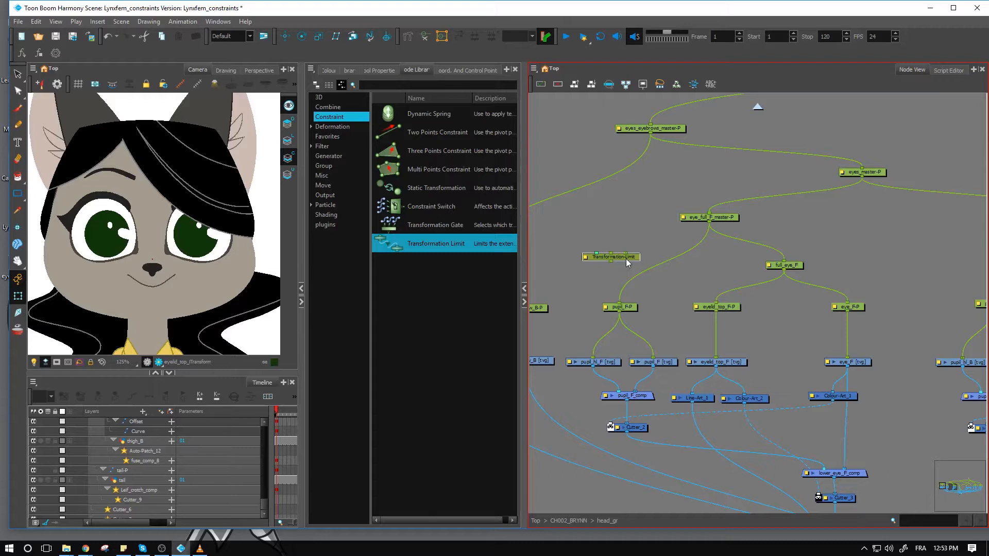
Feed eye_full_master-P's output through the Transformation-Limit node into pupil_F-P
drag(611, 256, 627, 268)
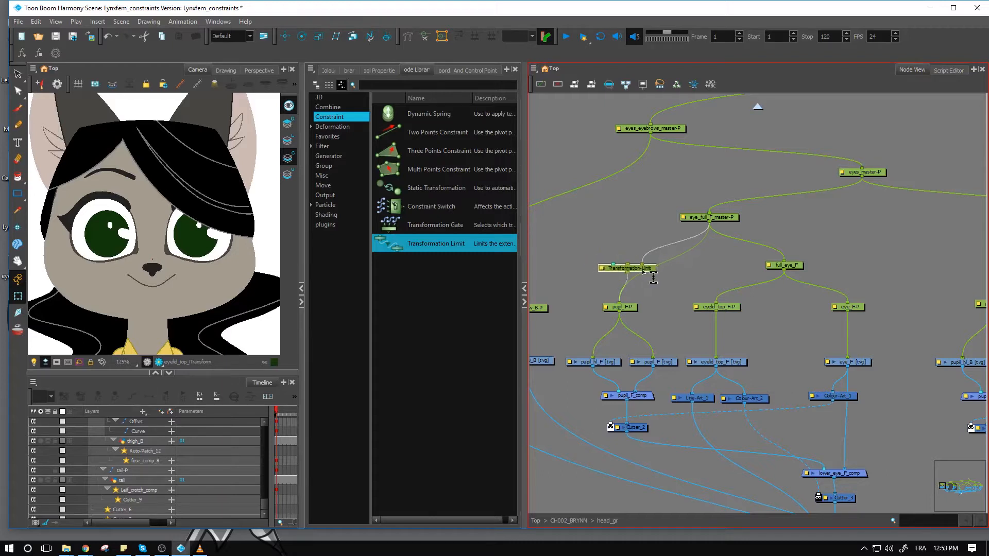
click(628, 270)
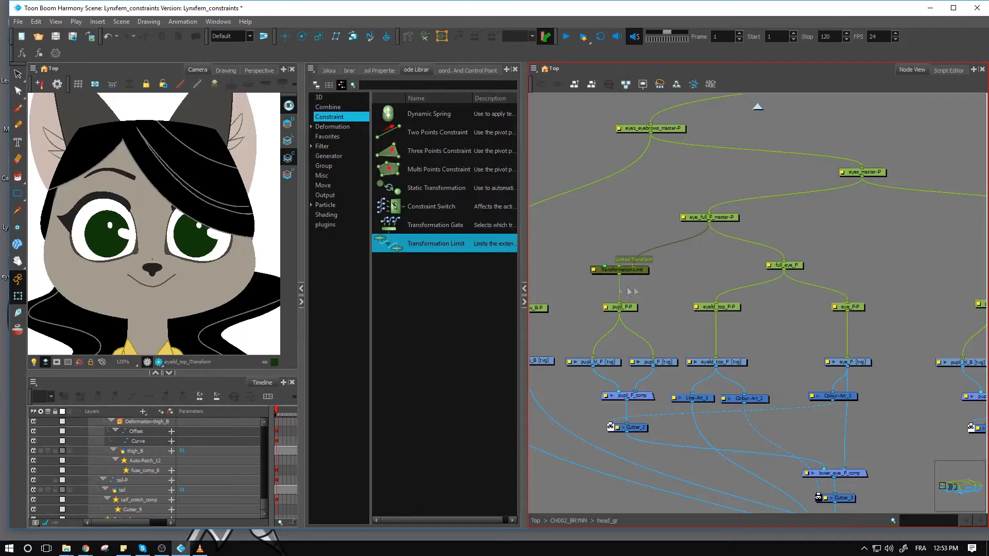
In the limit node's Layer Properties, set Rotate, Skew, Scale X and Scale Y to 0
double_click(619, 270)
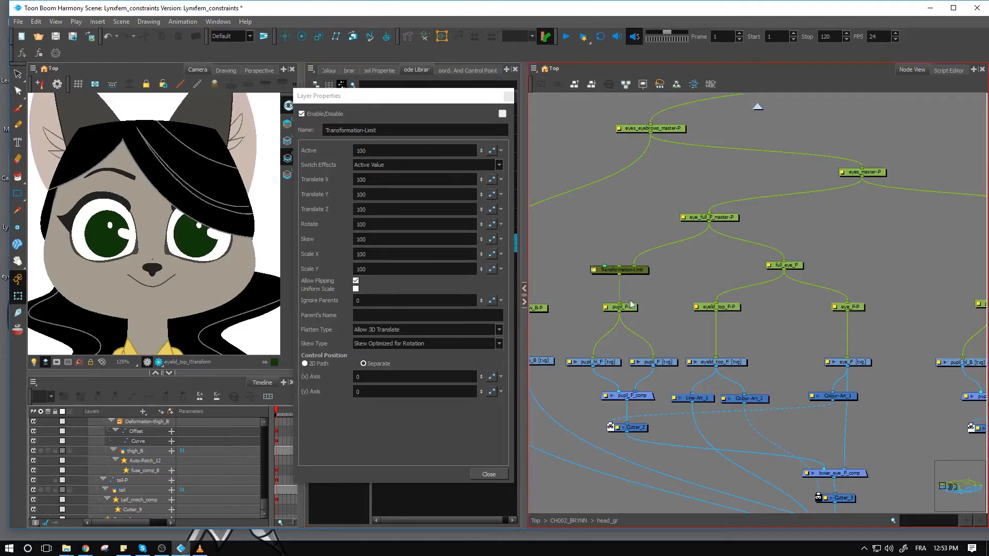
mouse_move(713, 224)
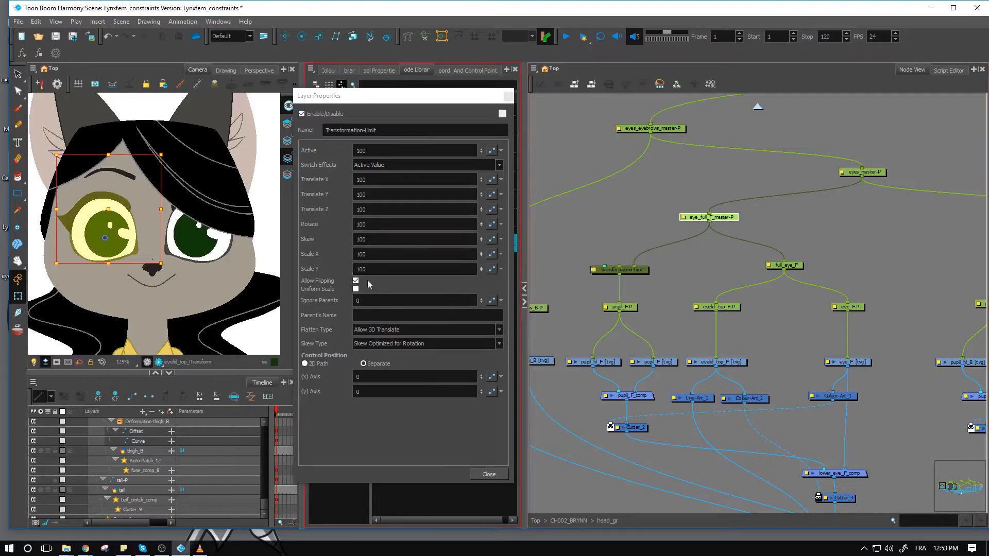
click(414, 269)
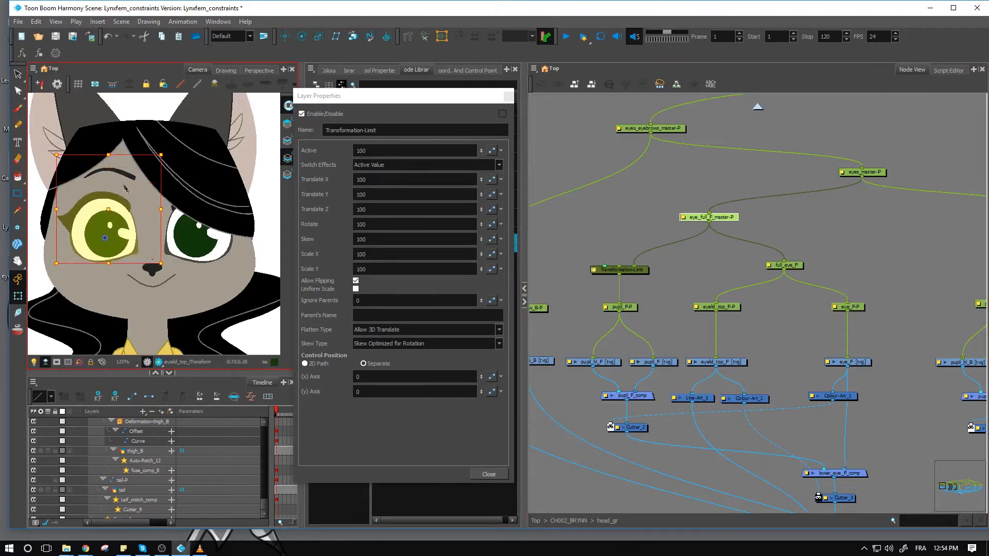
click(415, 269)
text(0)
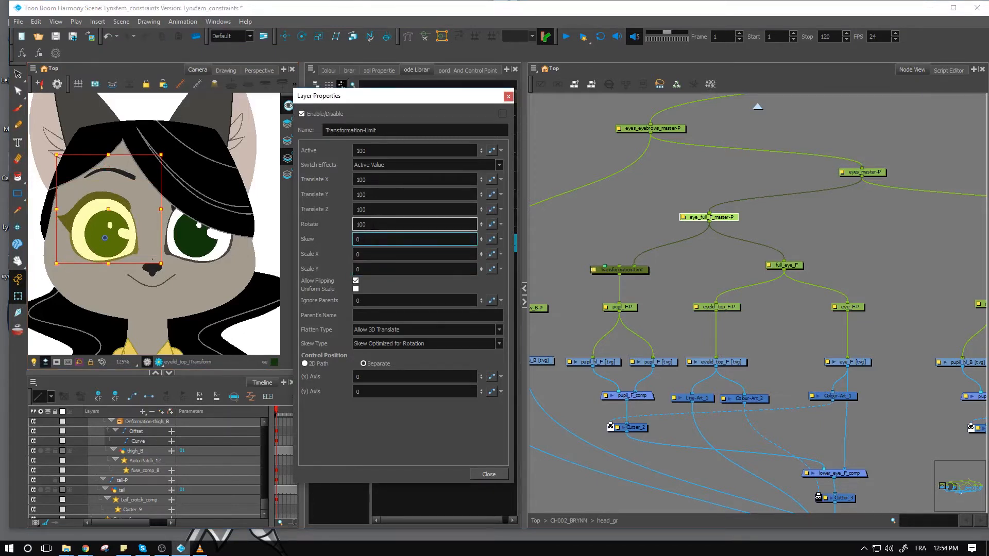
click(414, 224)
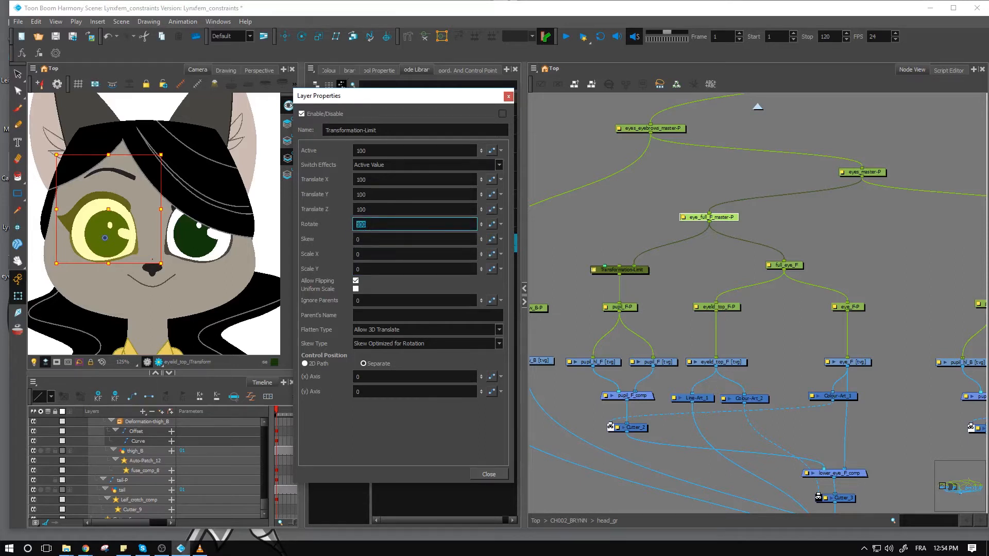
text(0)
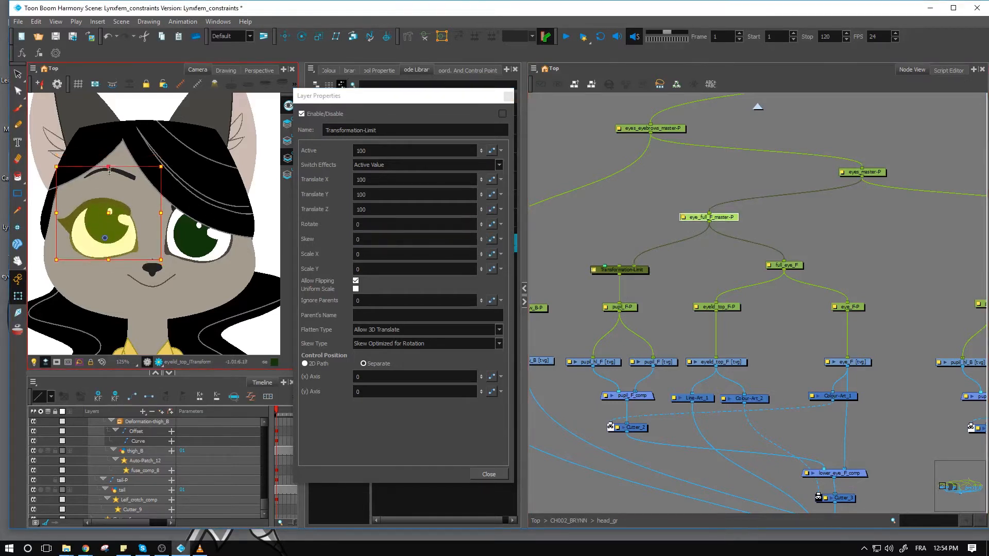
Place the Control Position crosshair on the centre of the left pupil in the Camera view
drag(107, 172, 117, 175)
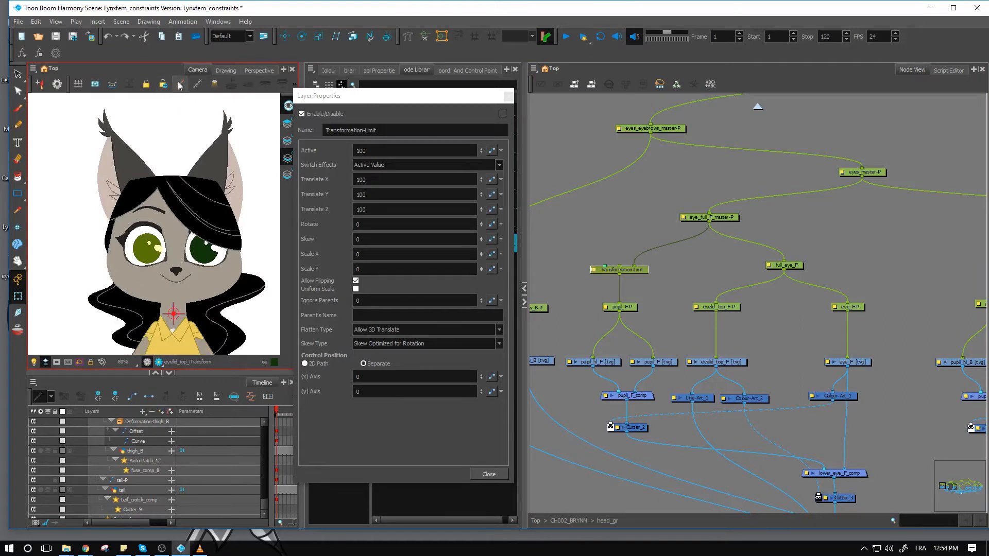
mouse_move(179, 83)
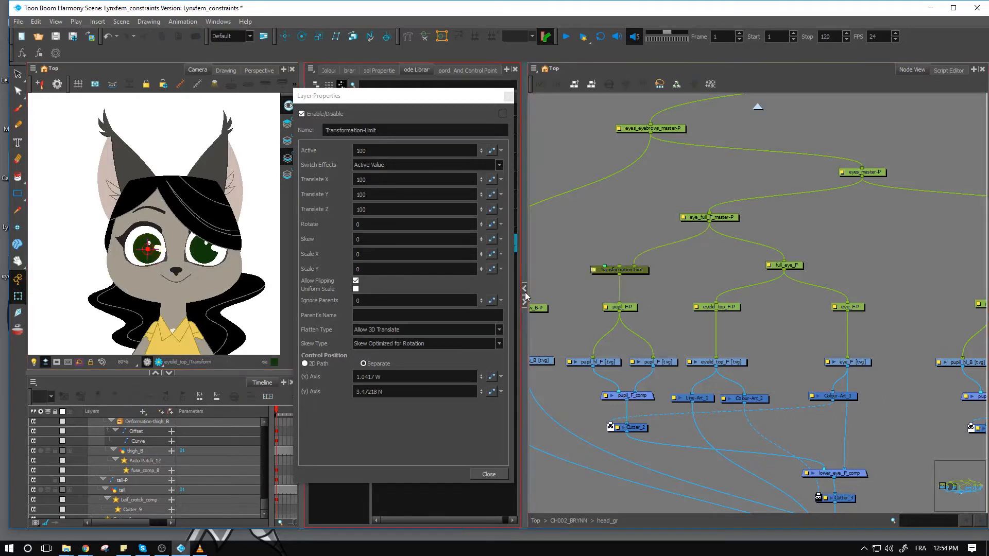
mouse_move(713, 263)
text(0)
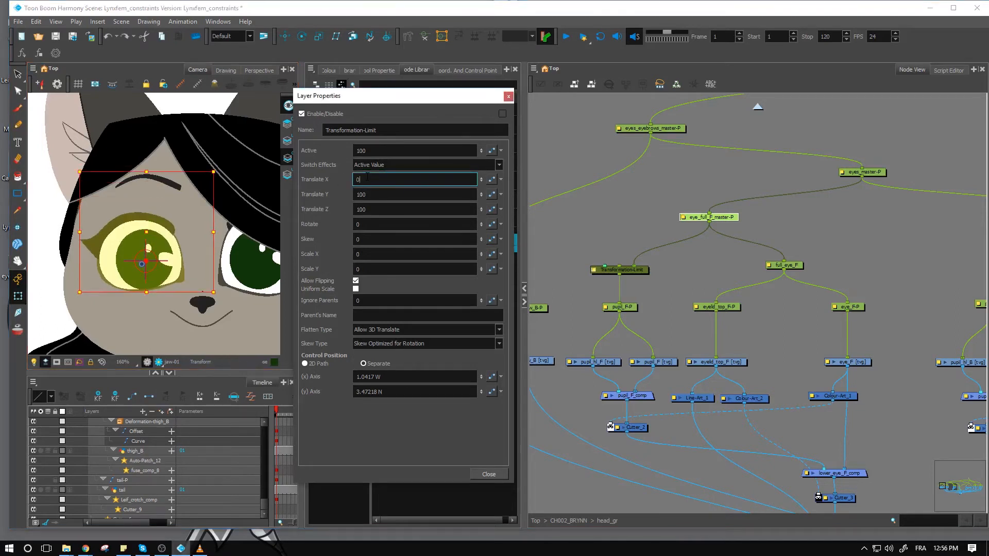
Set Translate Z to 0 and squash the eyelid peg to confirm the pupil stays put
click(413, 194)
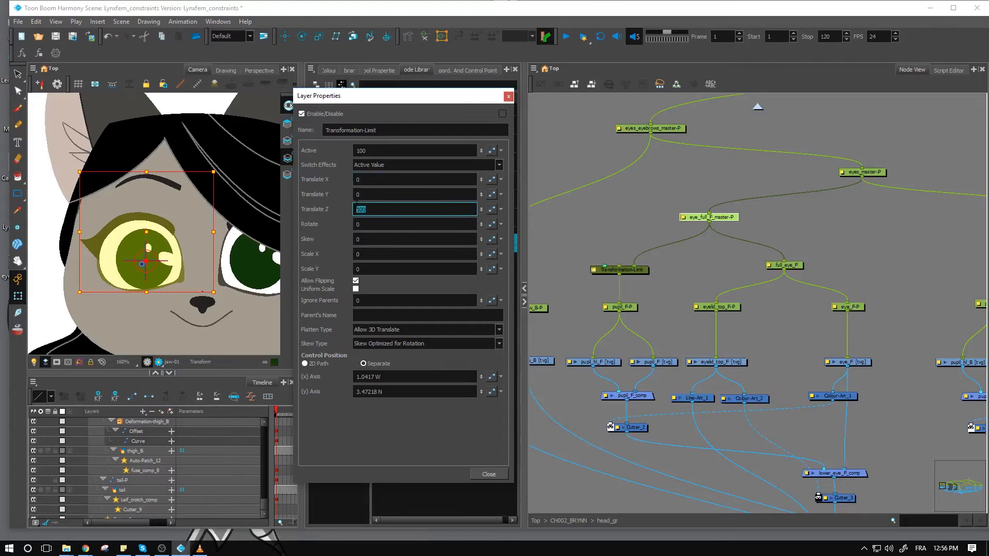
text(0)
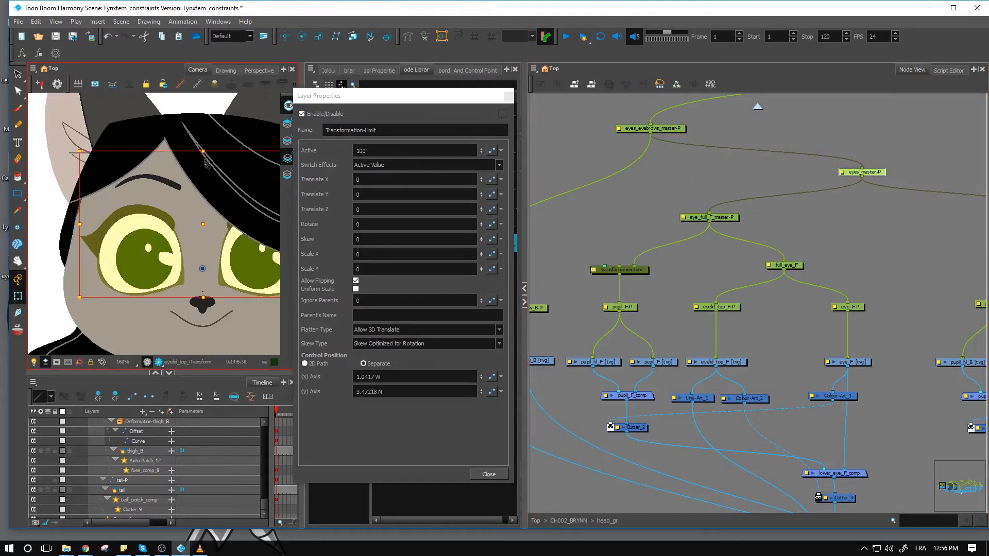
drag(203, 151, 203, 190)
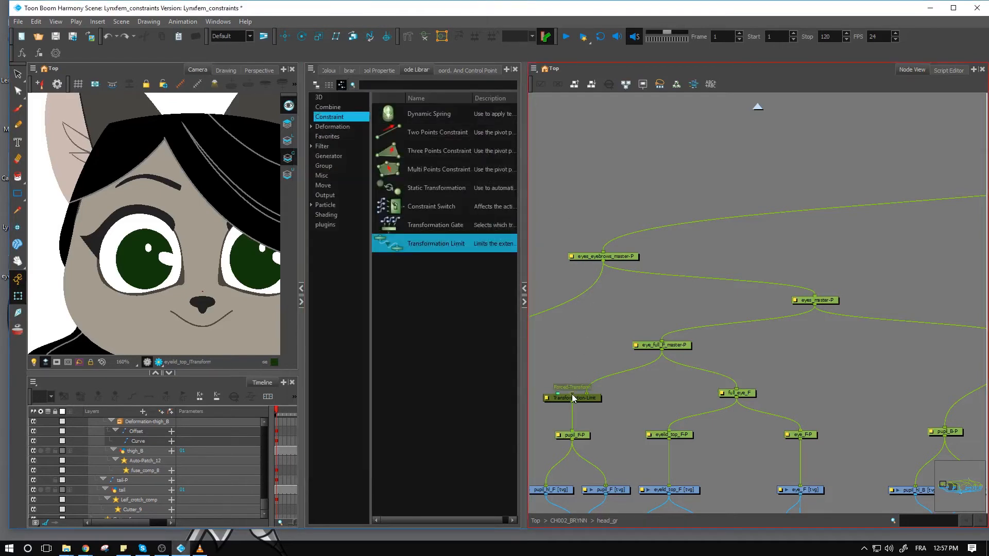
mouse_move(570, 398)
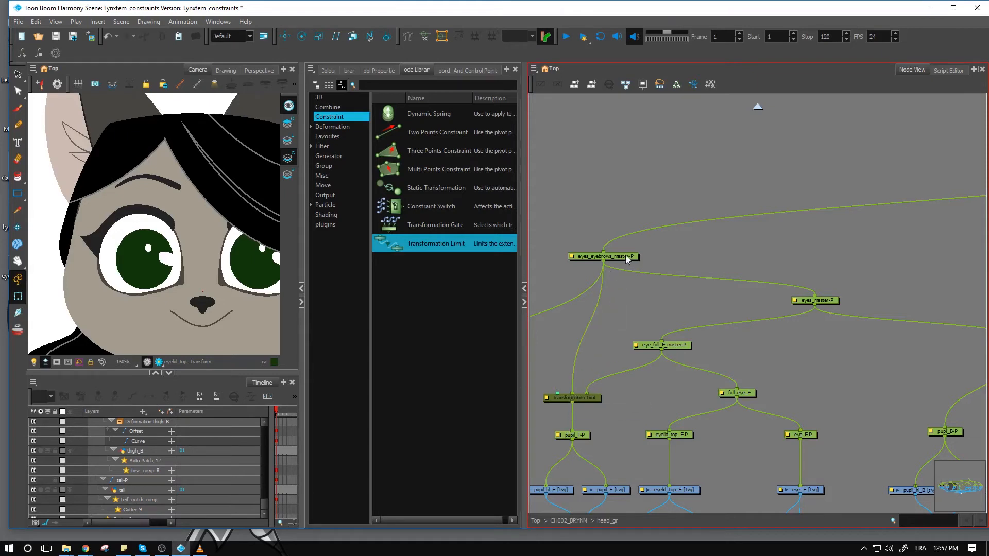
click(604, 257)
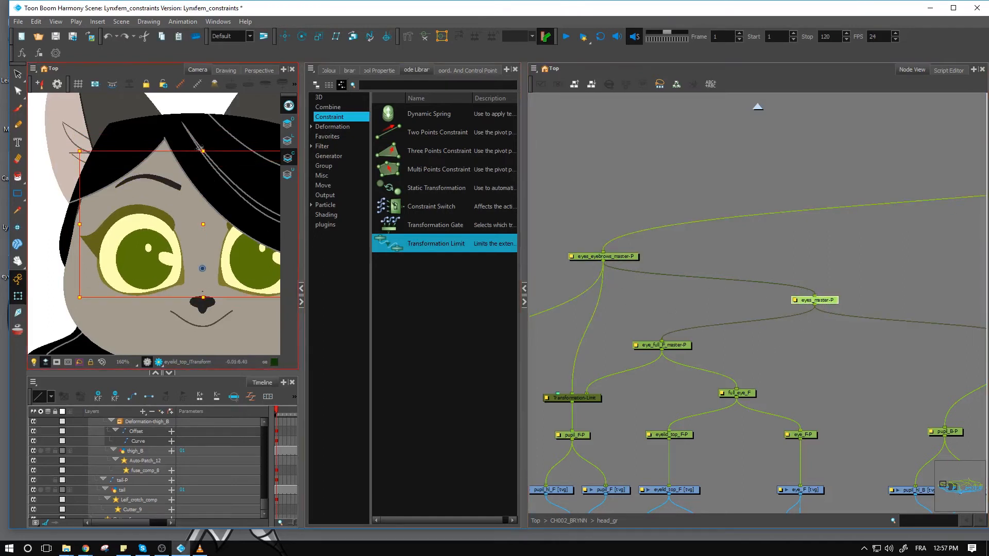
drag(202, 149, 211, 159)
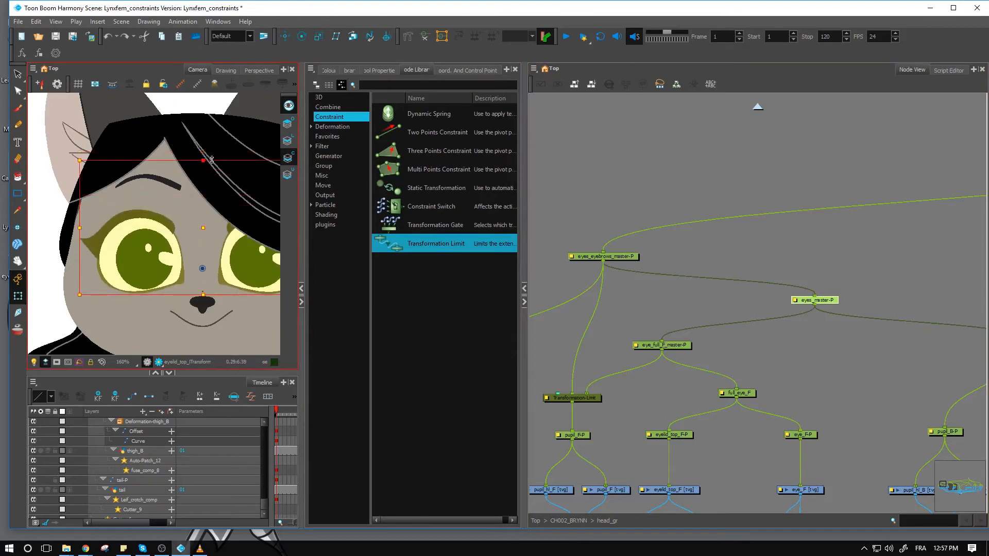
drag(203, 160, 203, 227)
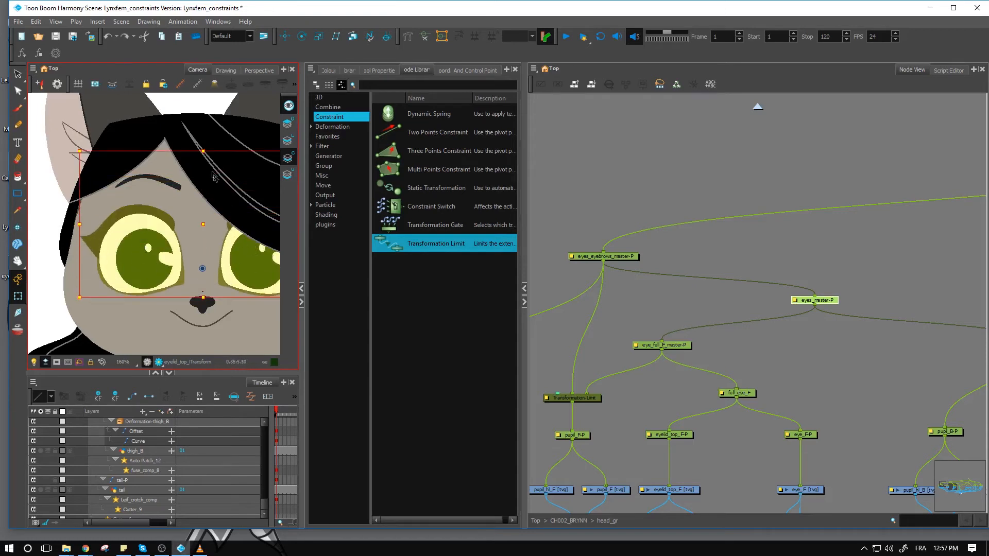
drag(202, 153, 202, 178)
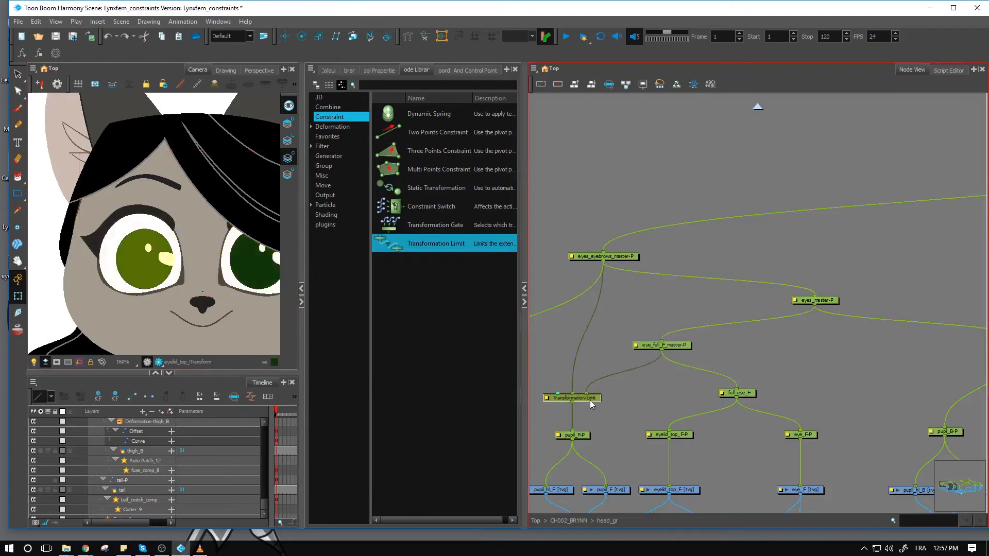
mouse_move(814, 404)
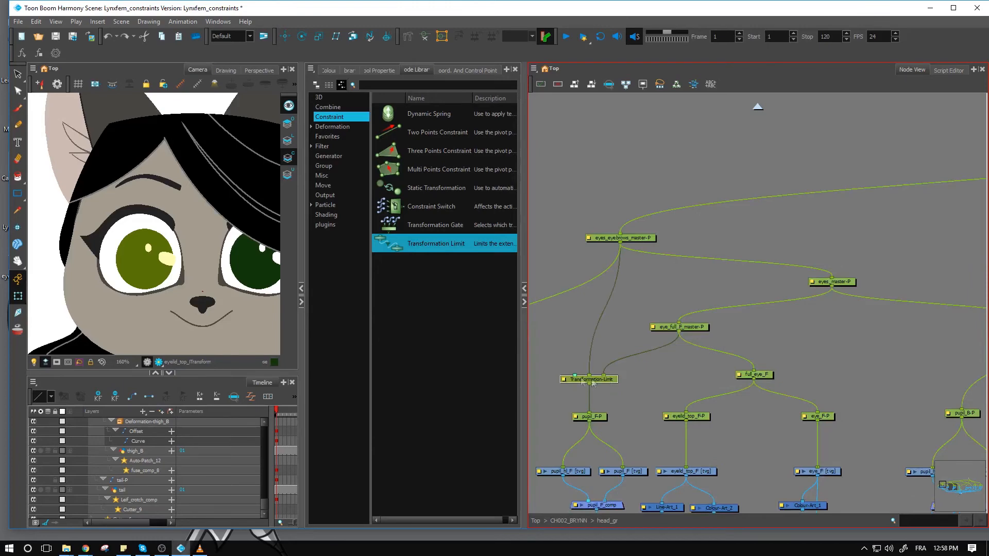
Duplicate the Transformation-Limit node via Nodes > Duplicate Selected Nodes and move the copy above pupil_B-P
double_click(588, 379)
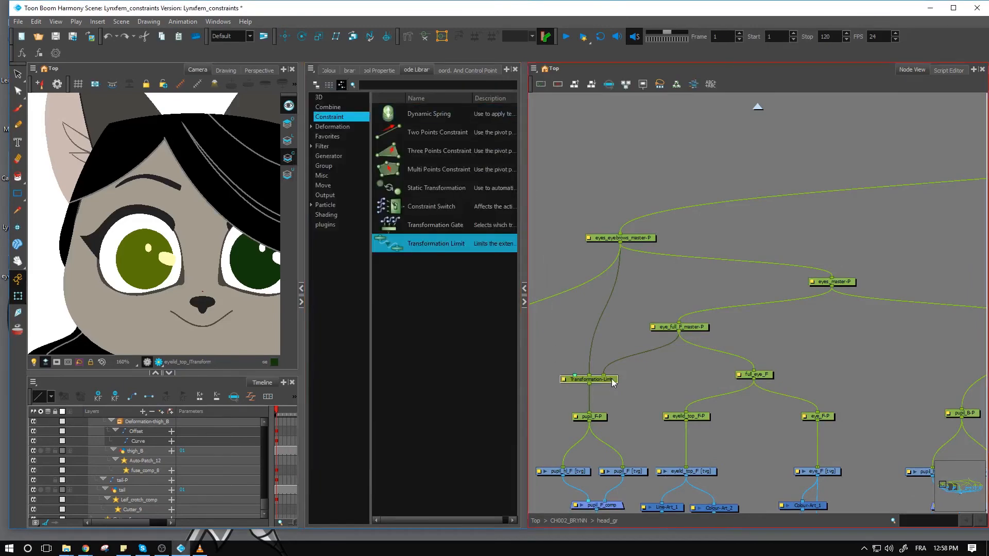
click(534, 68)
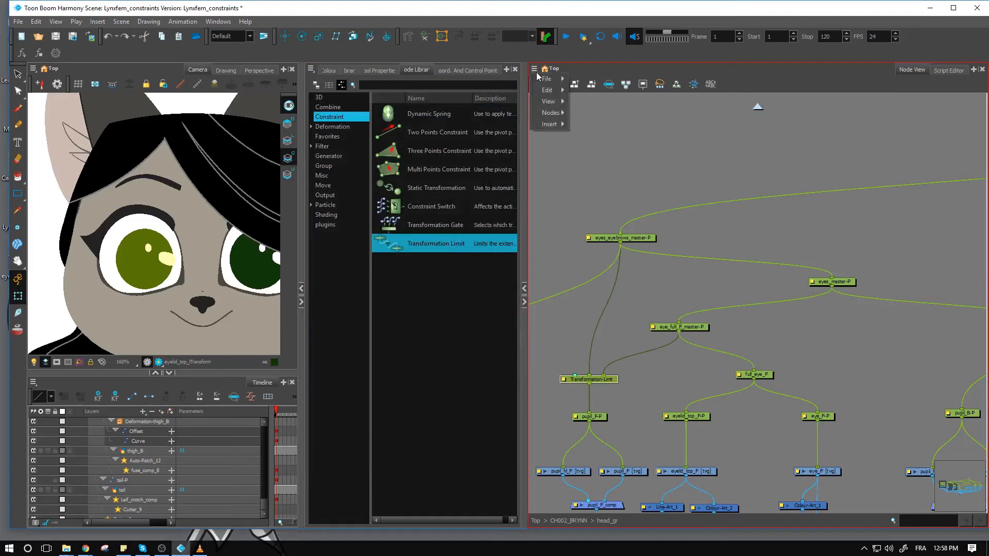
click(550, 113)
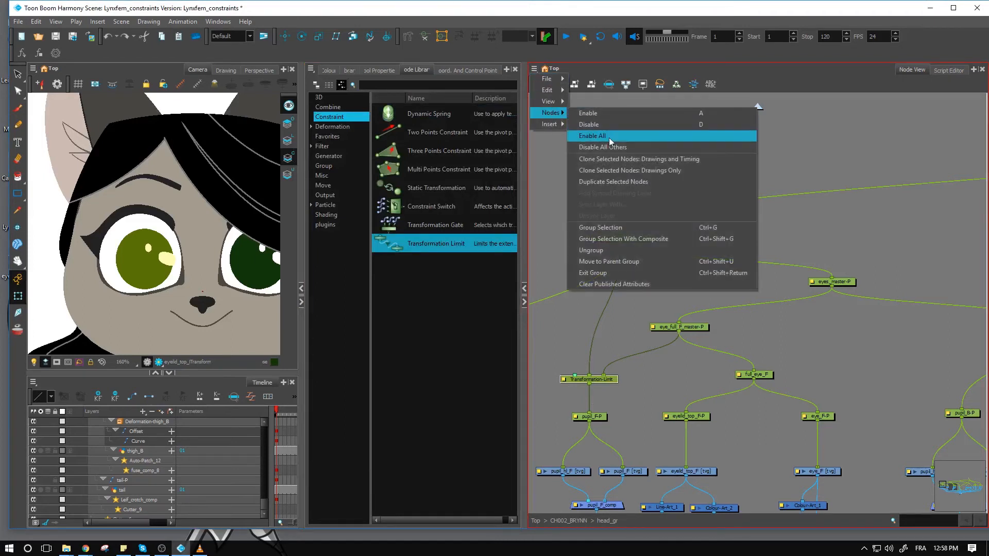
click(591, 136)
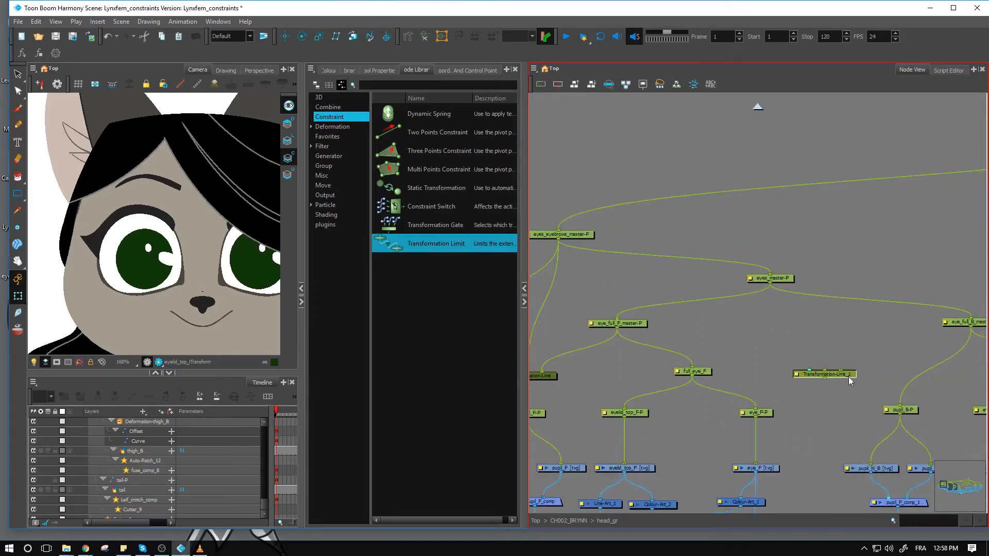
drag(825, 373, 895, 385)
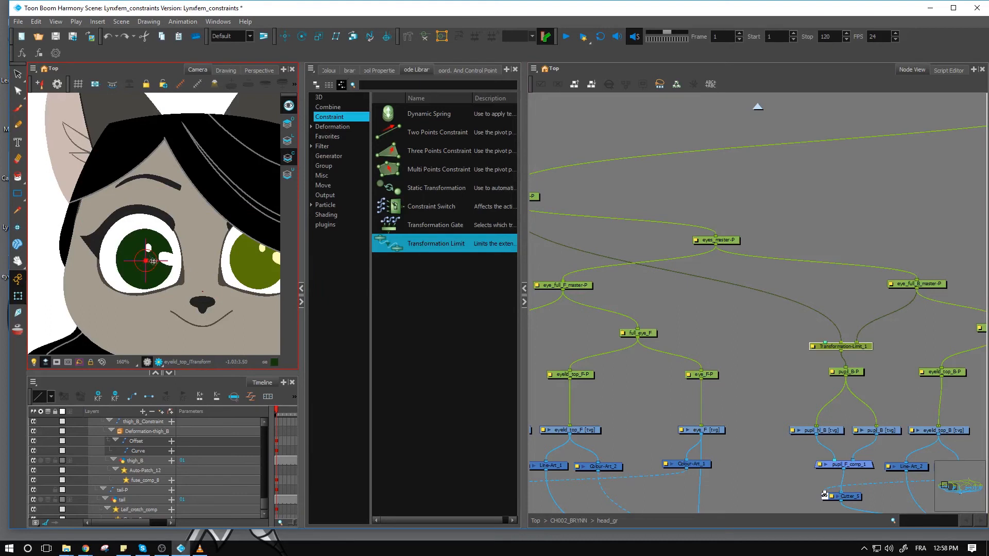
drag(146, 262, 259, 261)
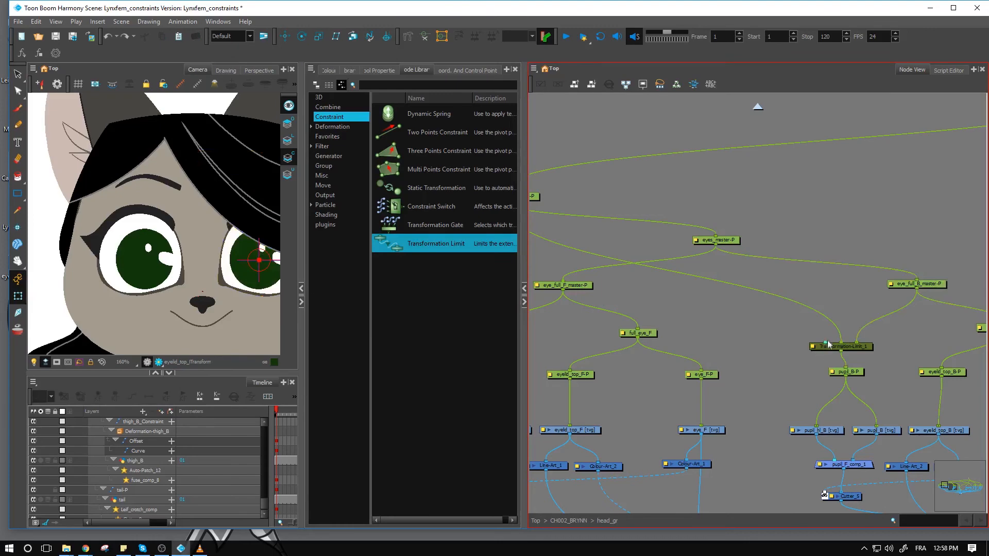
double_click(841, 346)
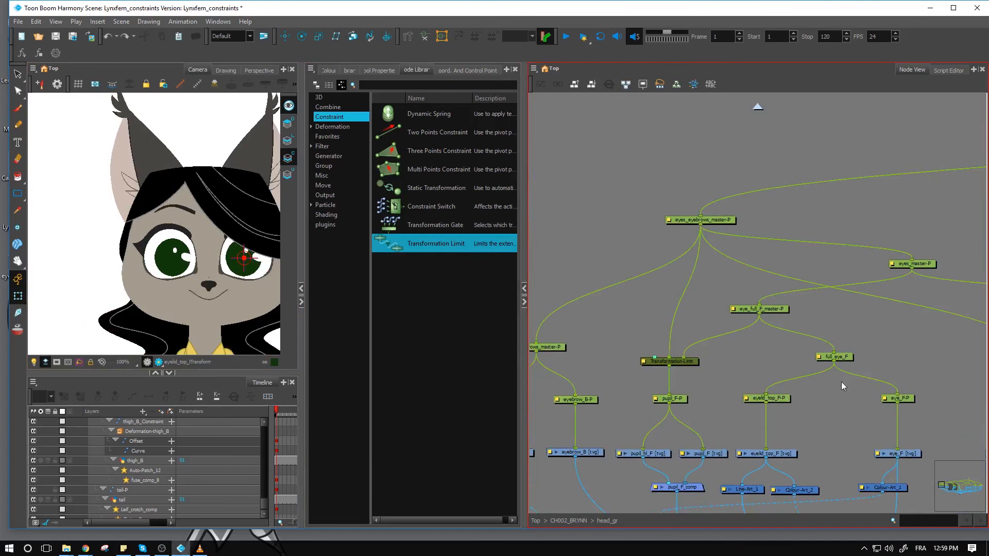
click(834, 358)
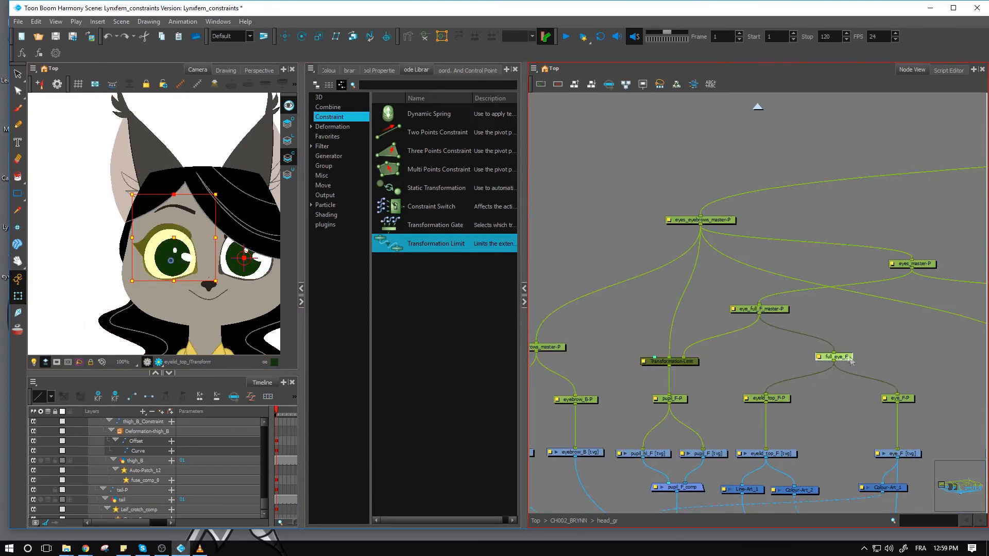